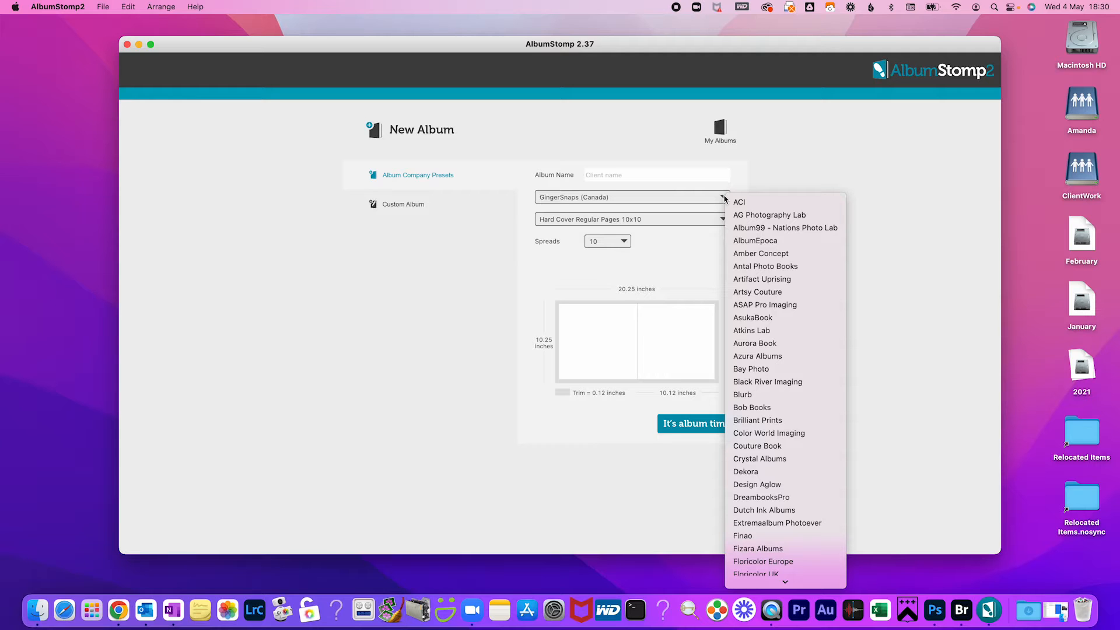
Set up and create a custom album named 'Amanda in Canada'
left_click(722, 197)
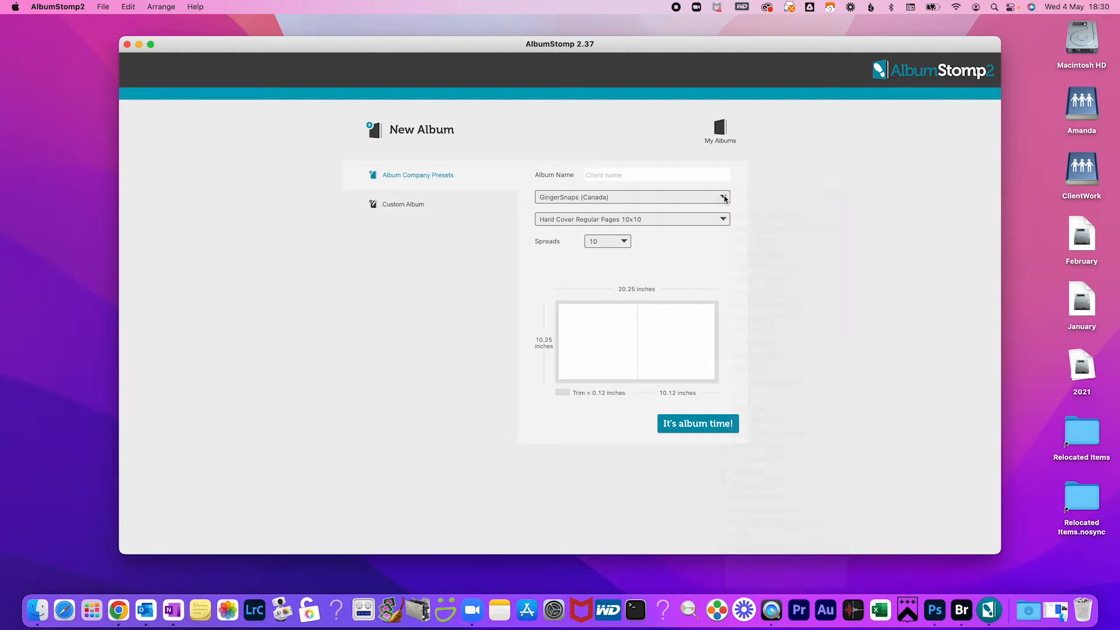
left_click(404, 204)
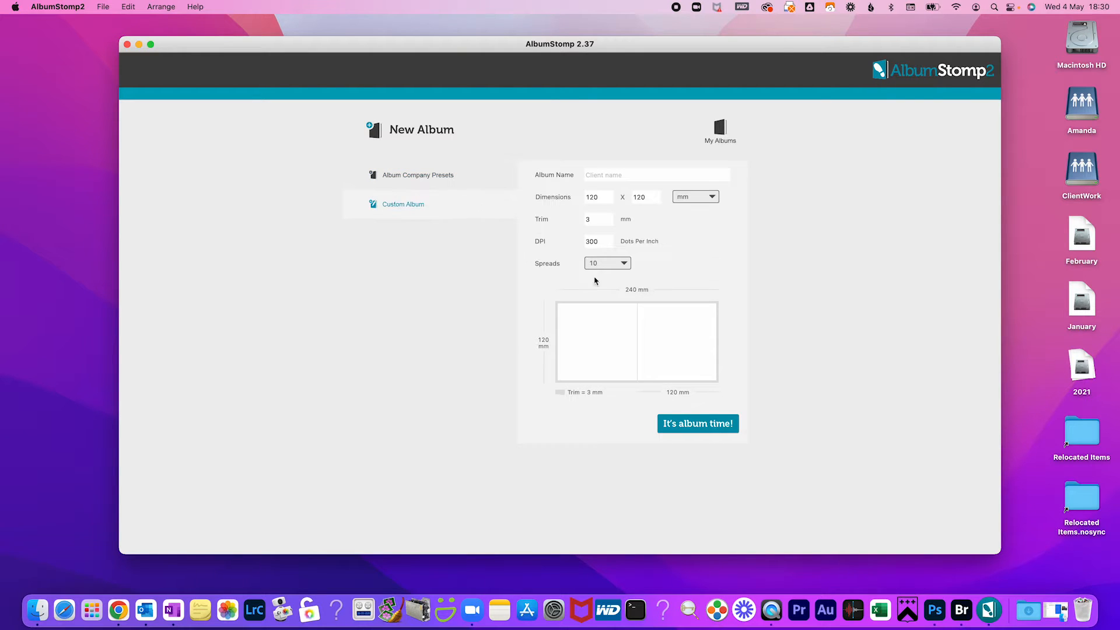
mouse_move(749, 284)
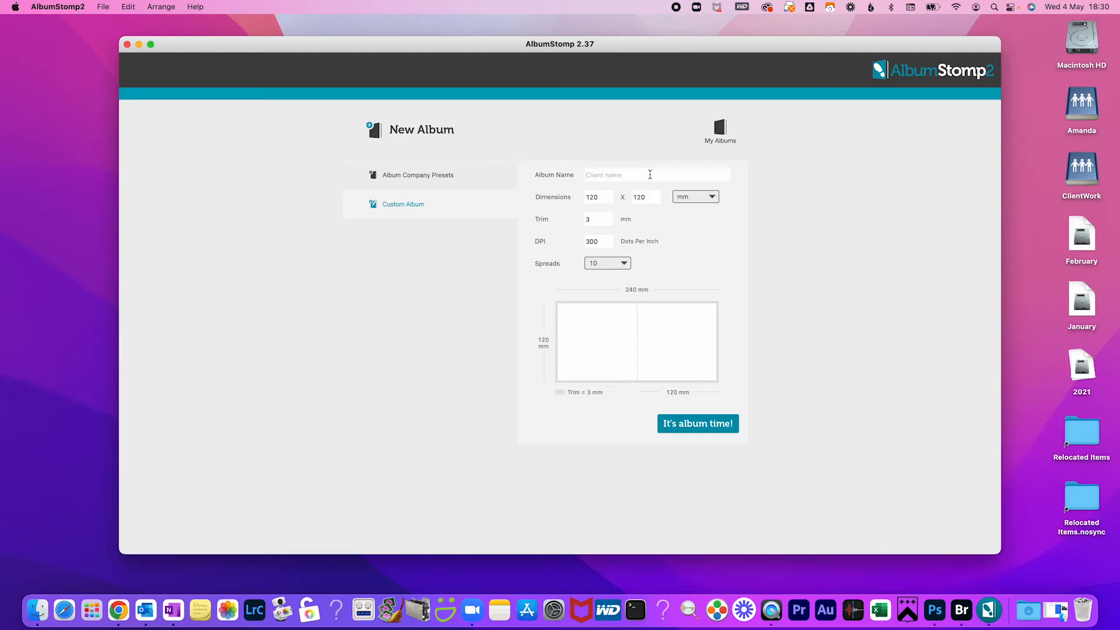
type("Amanda in Canada")
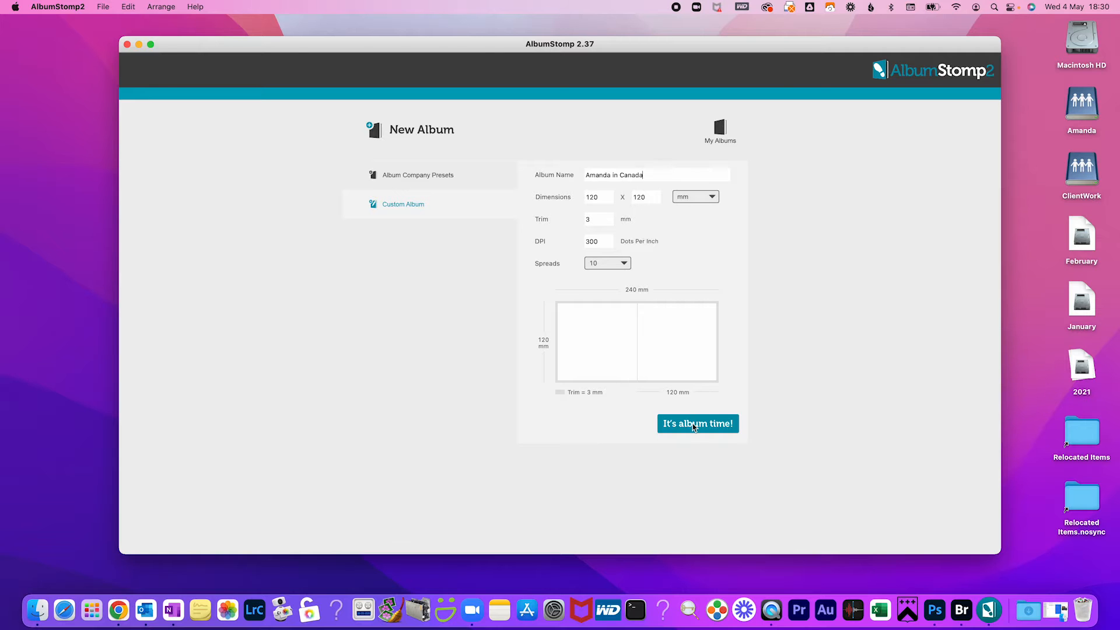
left_click(698, 424)
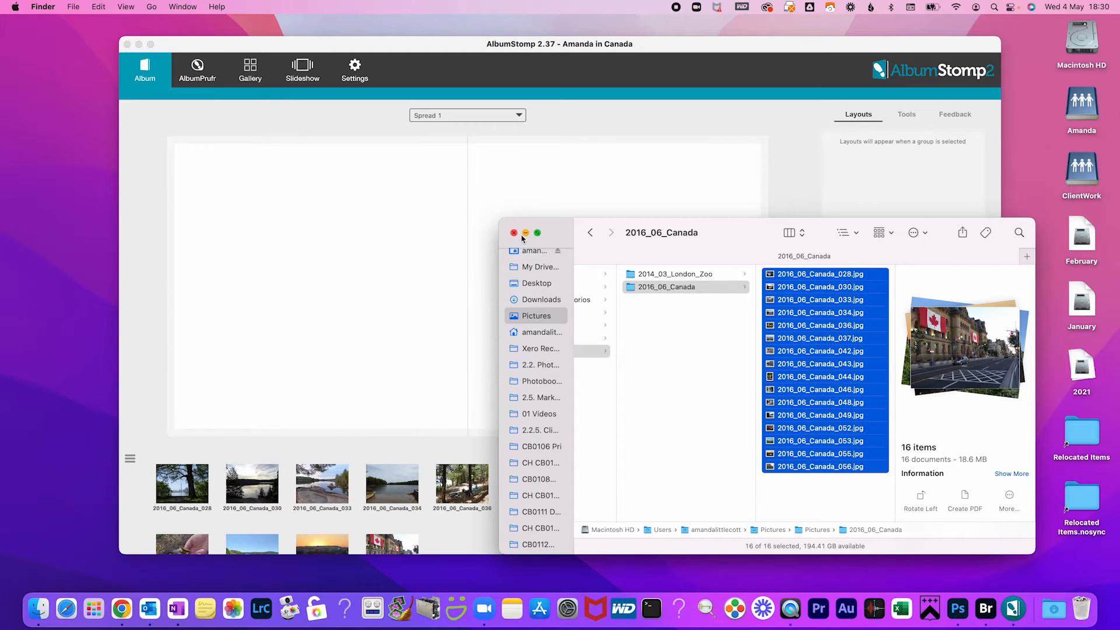
Close the photo folder and shuffle spread 1's layout into three small photos above one large
left_click(513, 233)
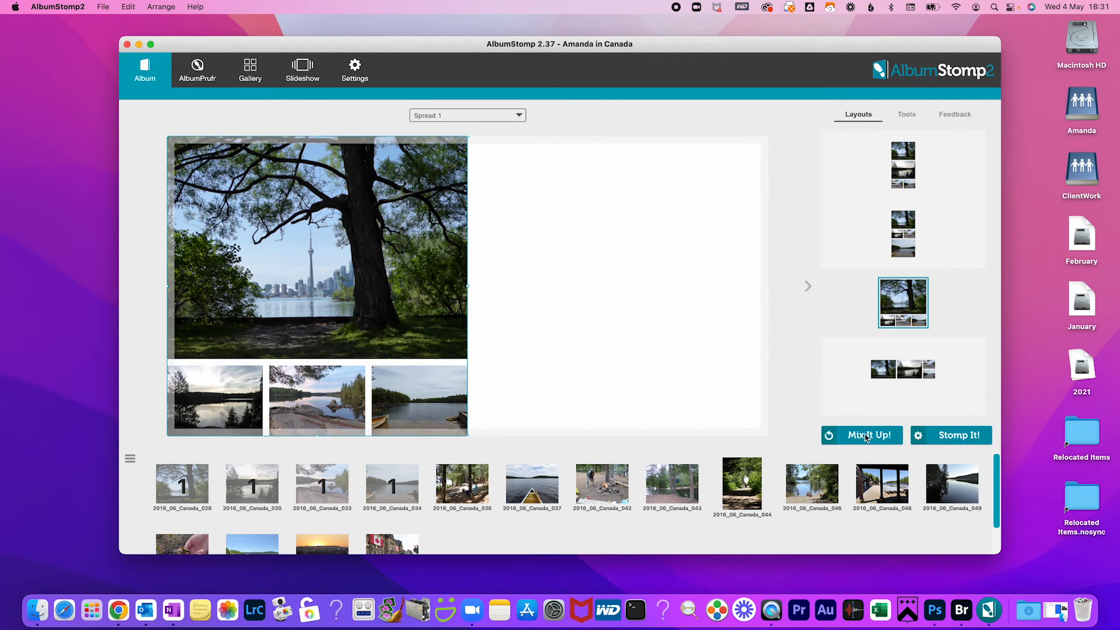
left_click(903, 369)
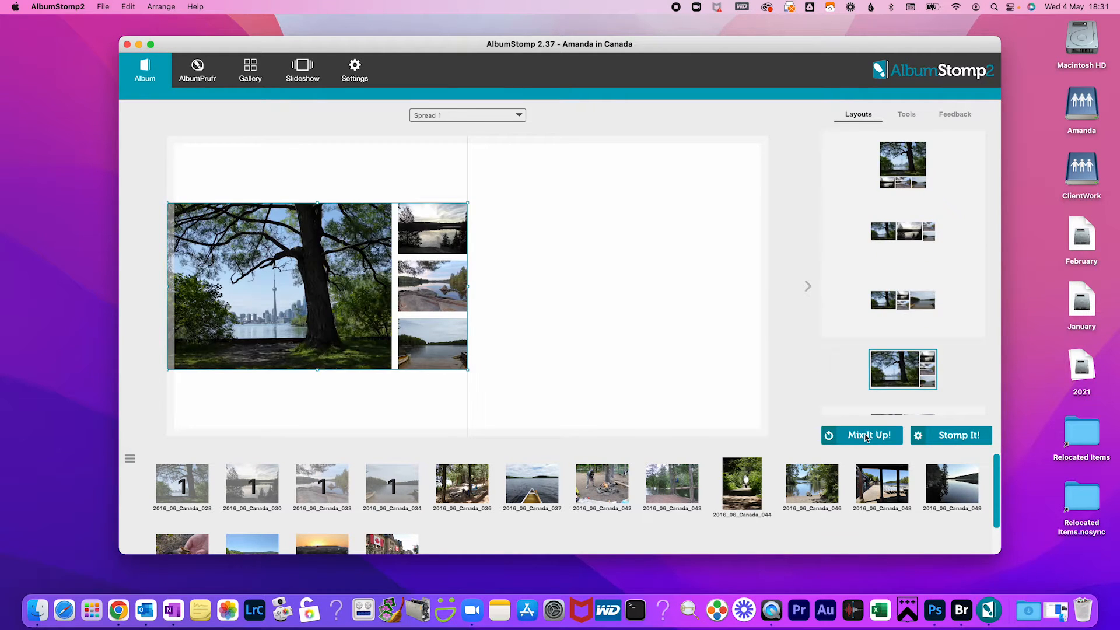
left_click(862, 436)
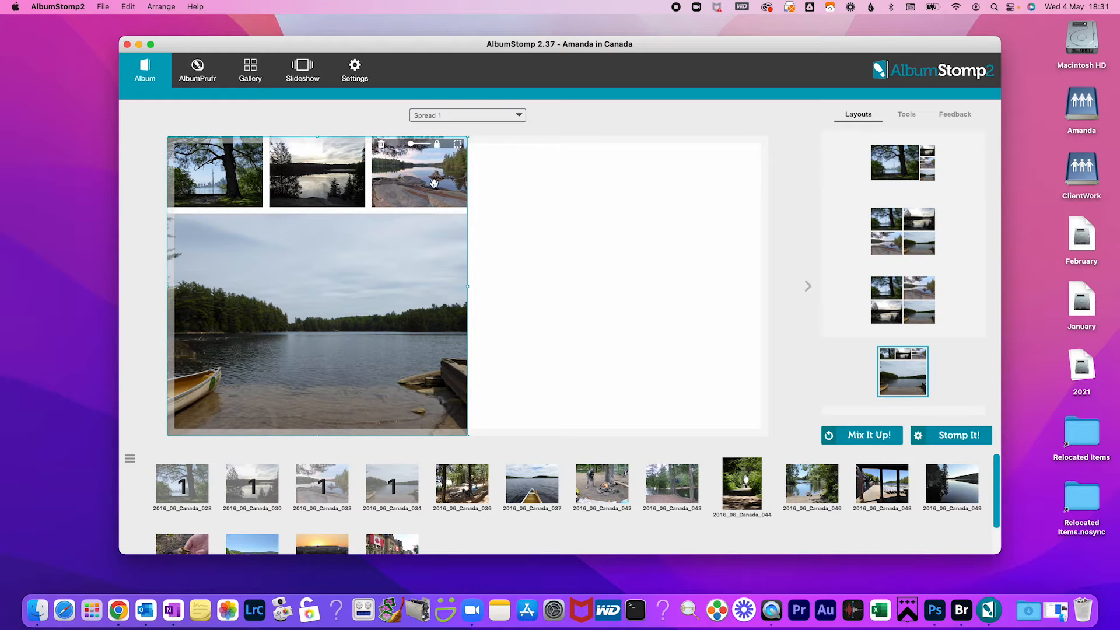
Swap the rocky shore photo into the large frame and remove the dark lake photo
left_click_drag(420, 172, 370, 230)
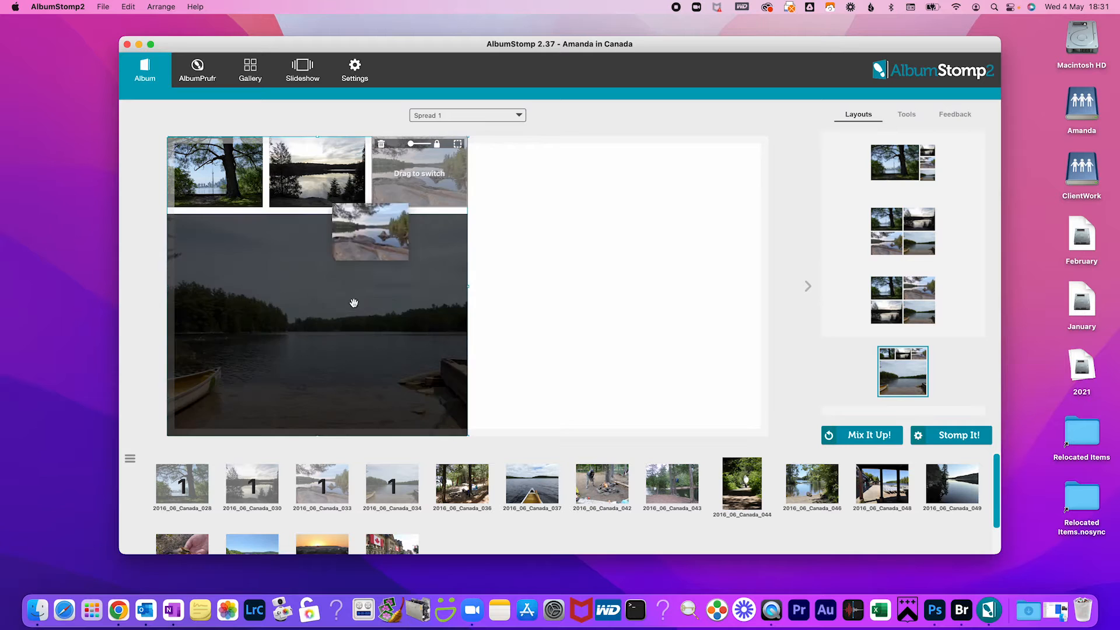
left_click_drag(370, 231, 419, 172)
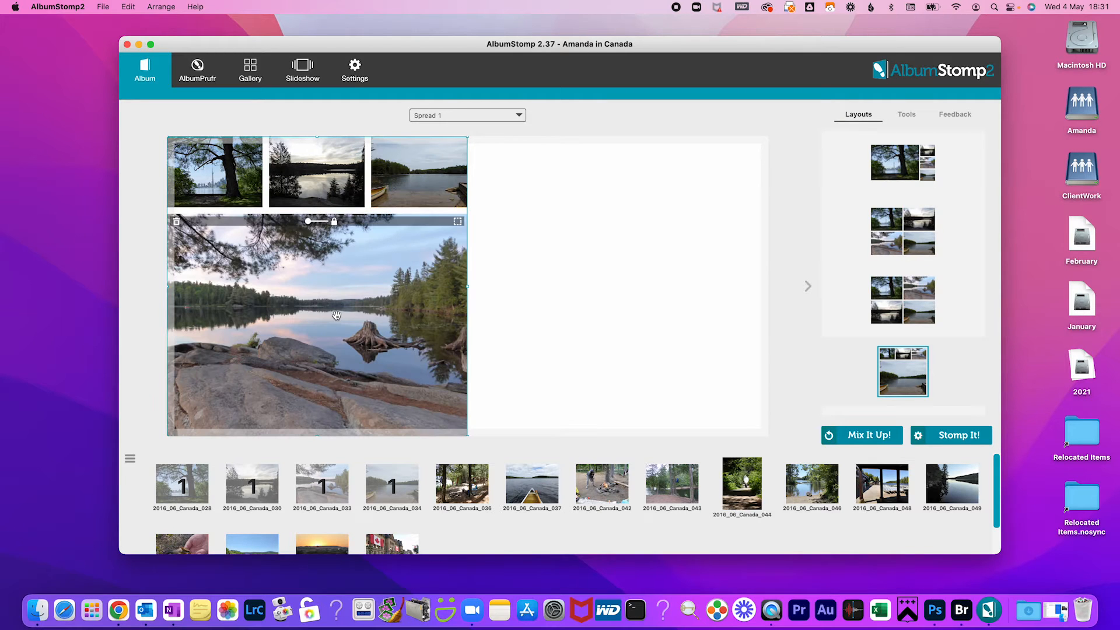
left_click(317, 171)
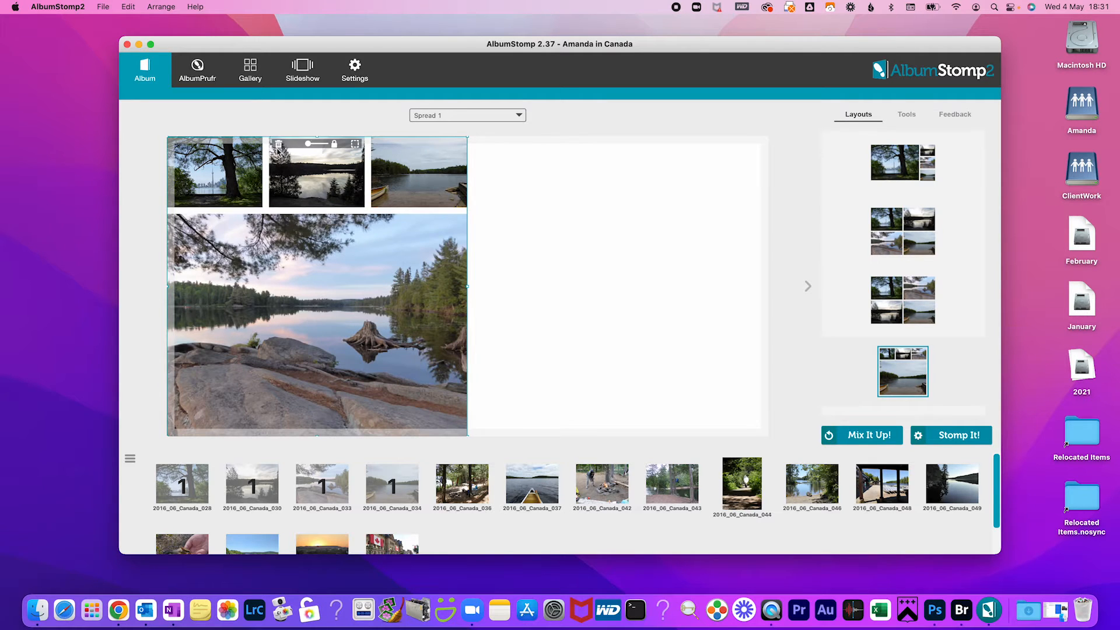
left_click(902, 162)
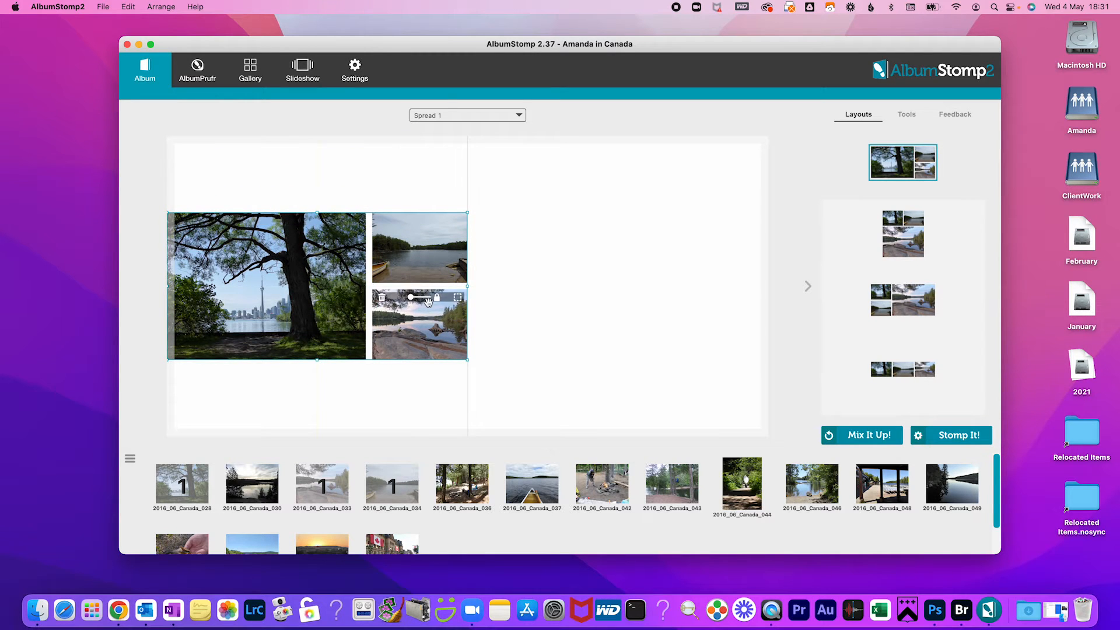
left_click(419, 248)
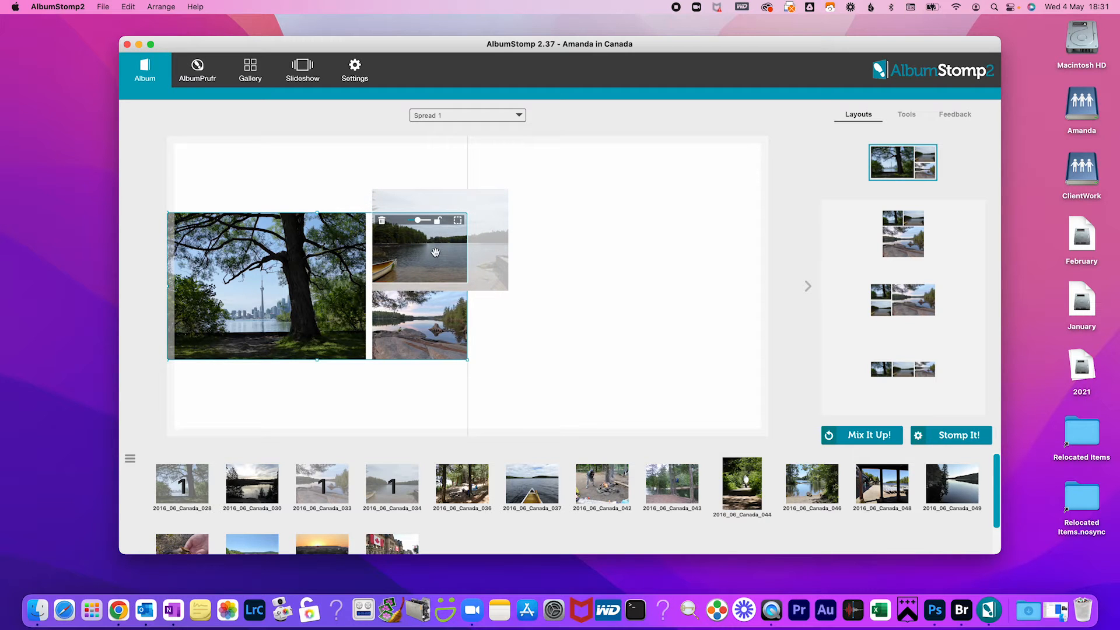
Re-crop the canoe lake photo to a tighter, taller area and save the crop
left_click(458, 220)
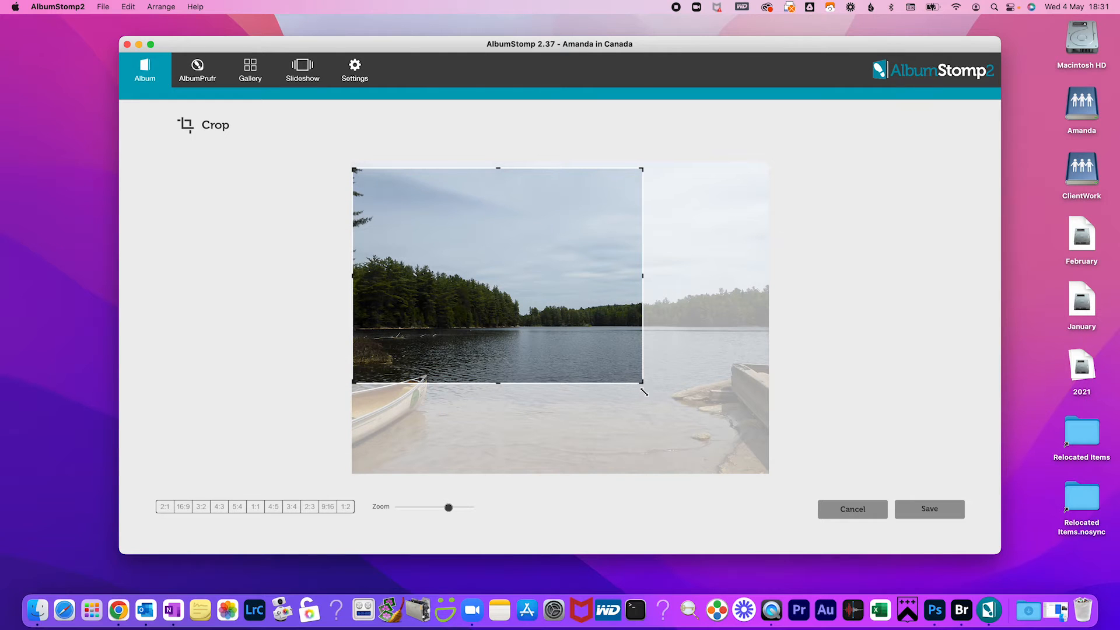
left_click(310, 506)
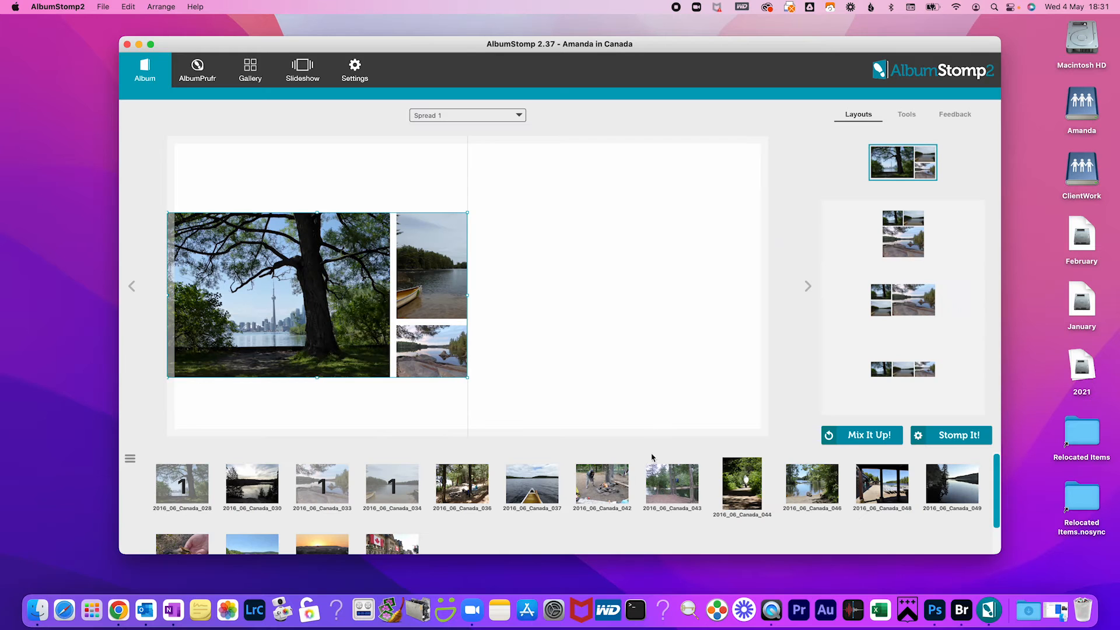
Fill spread 1's right page with the next photos, then auto-layout spread 2
left_click(903, 165)
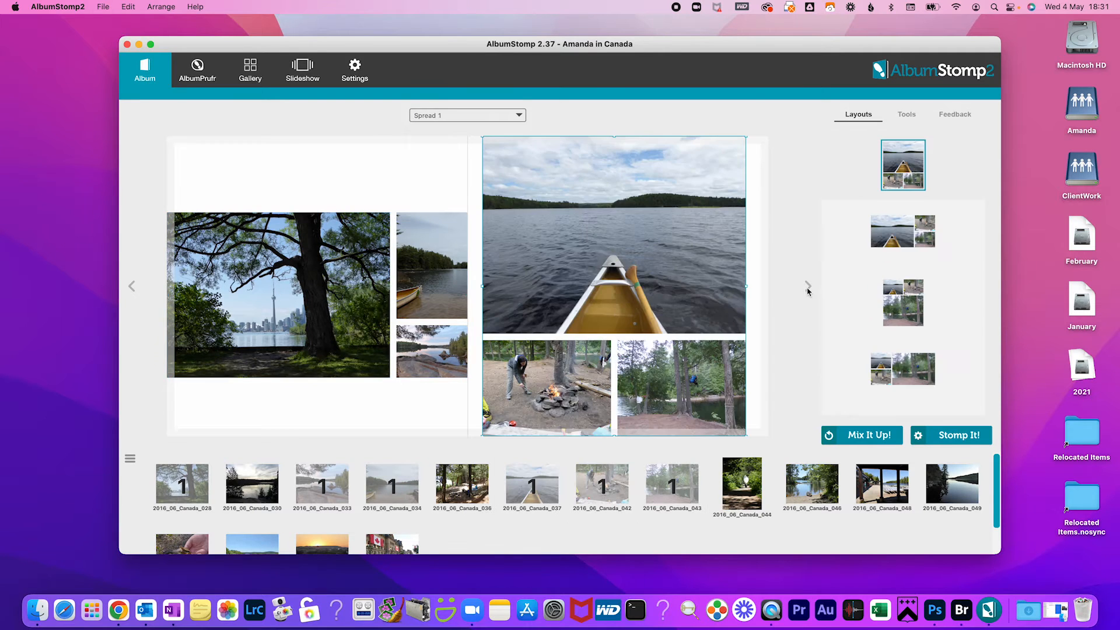
left_click(808, 286)
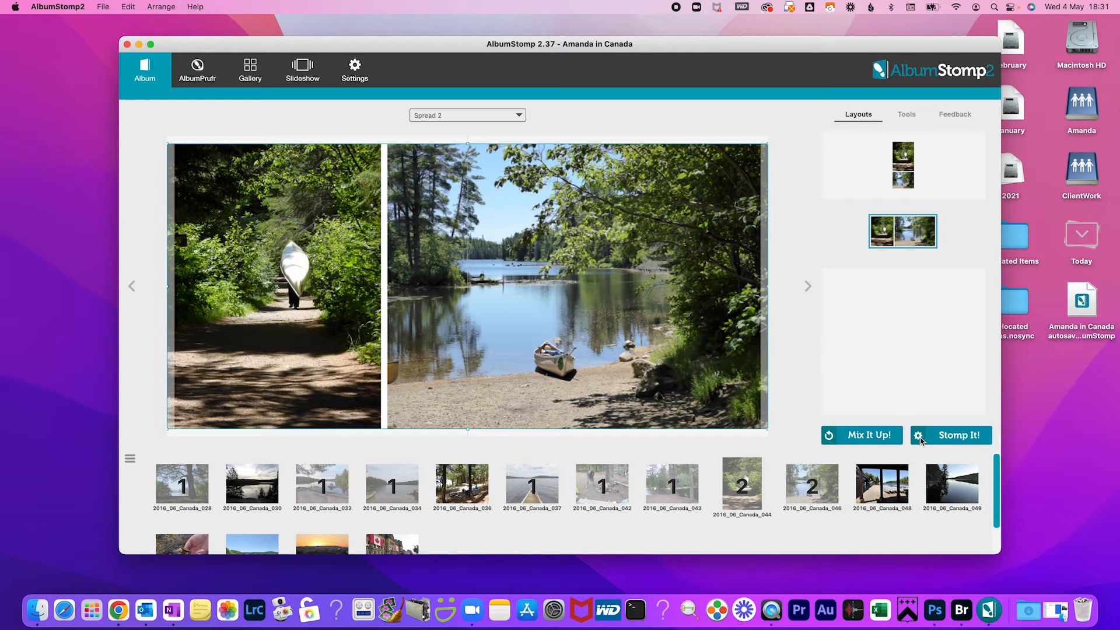
left_click(951, 436)
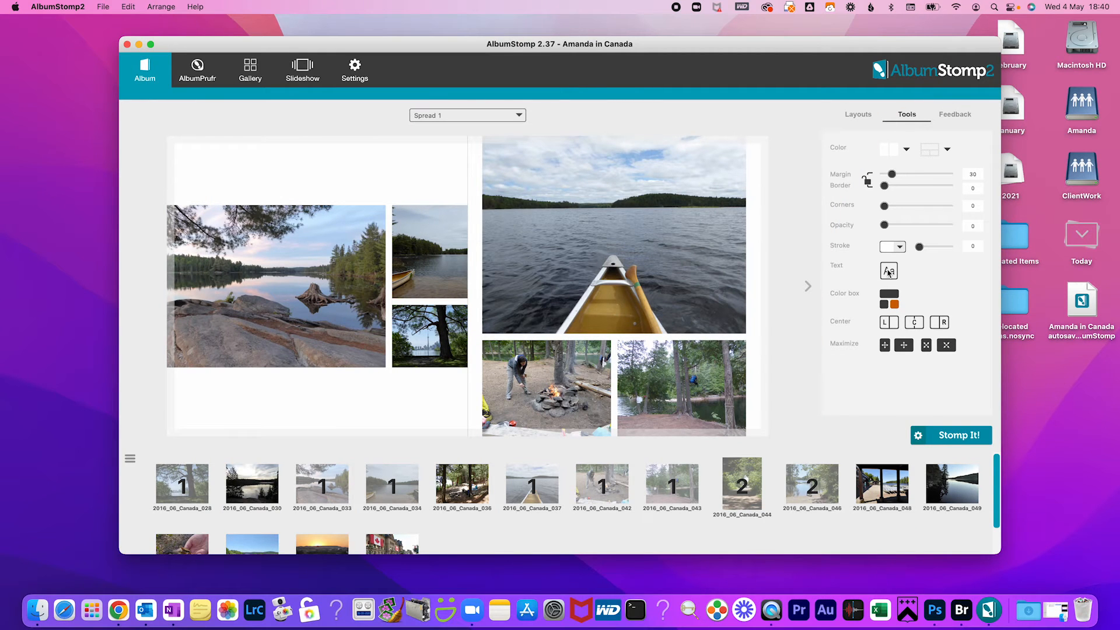
Add a text title reading 'Canada Fun' in place of the placeholder text
left_click(889, 271)
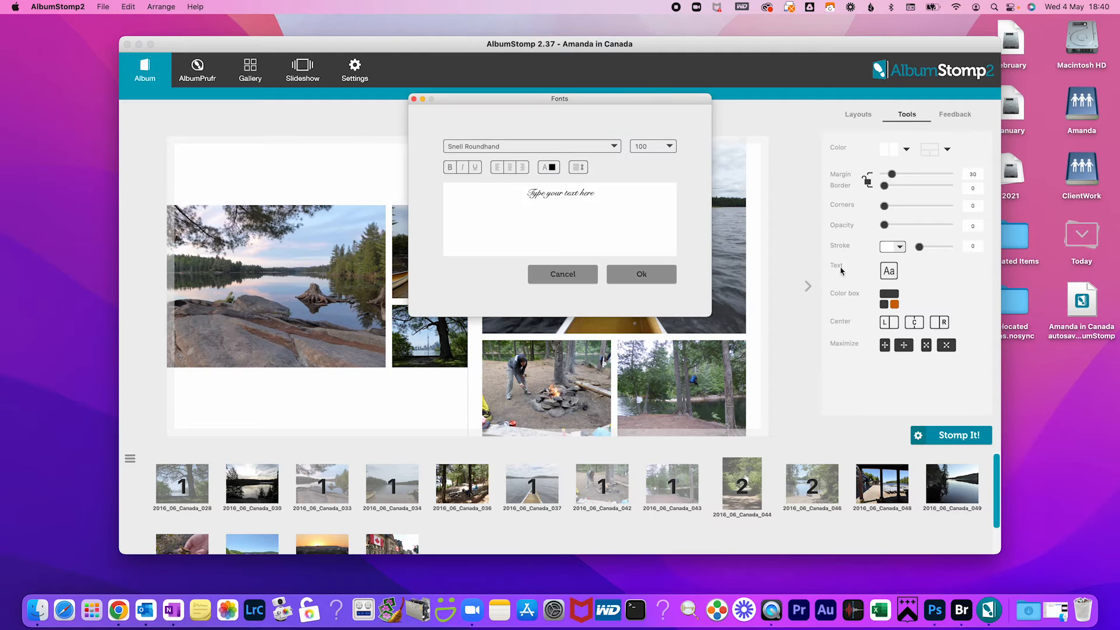
triple_click(560, 192)
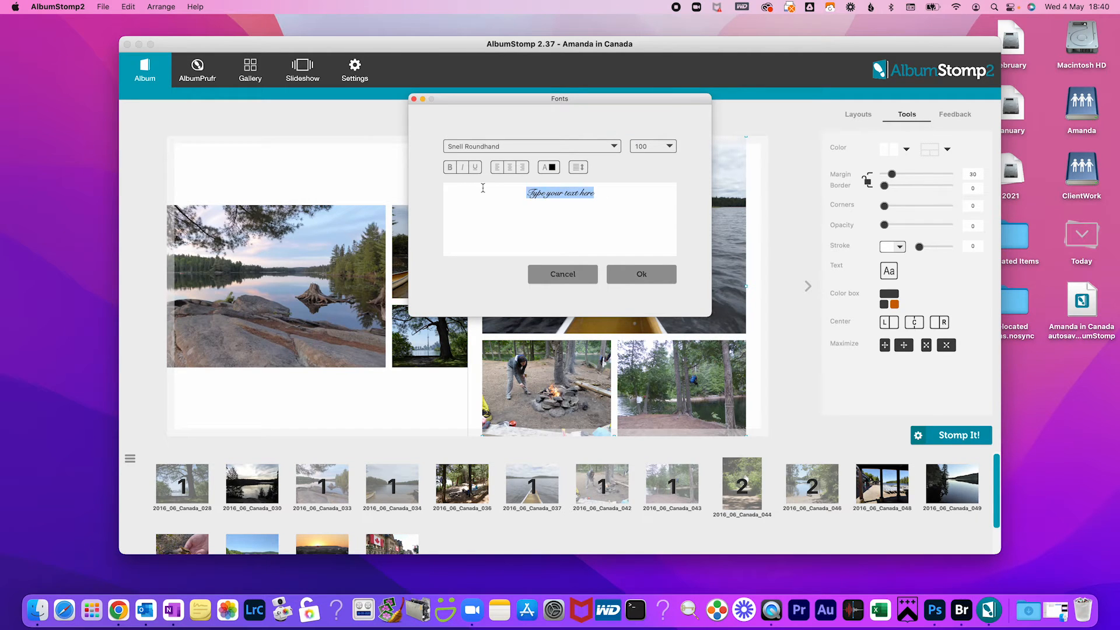
type("Canada Fun")
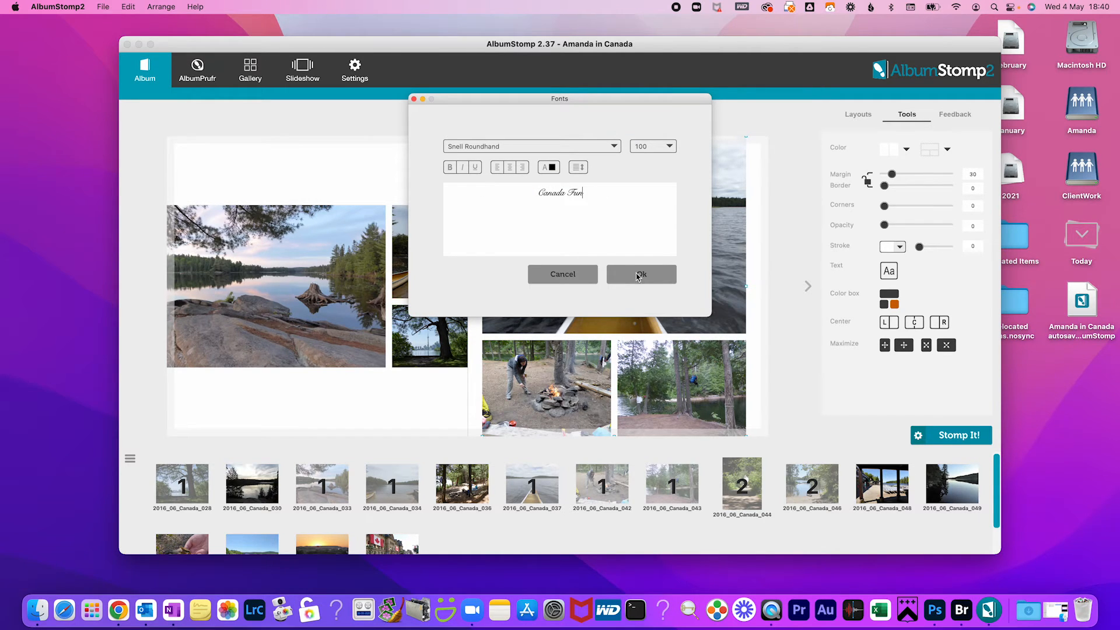
left_click(640, 274)
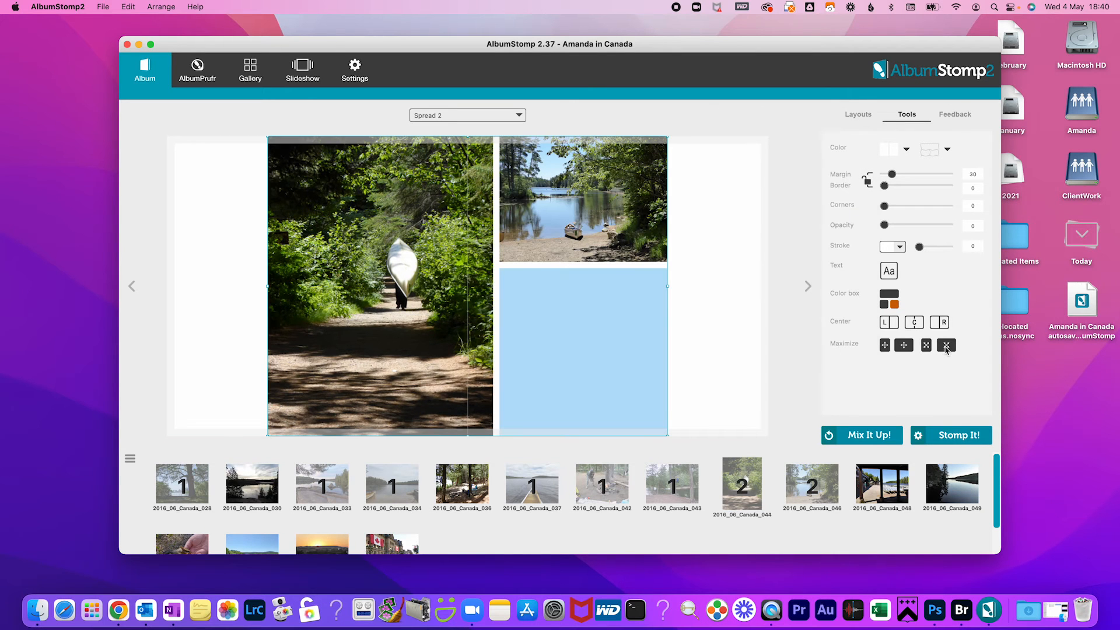
Maximize spread 2's layout, edit the lake photo externally, and reload the edited file
left_click(946, 346)
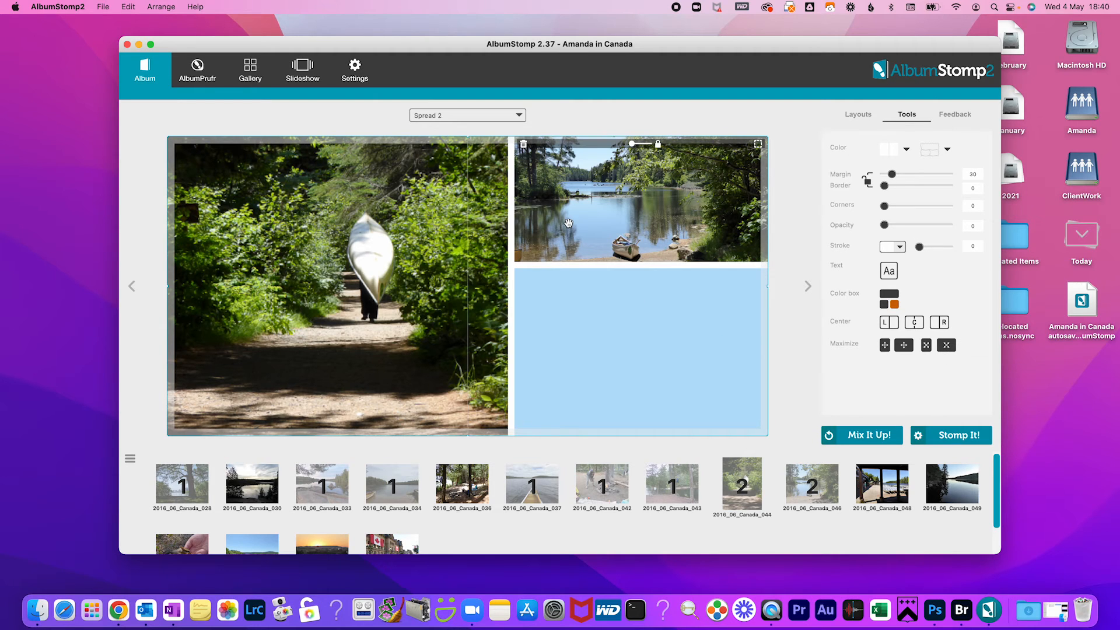
right_click(568, 228)
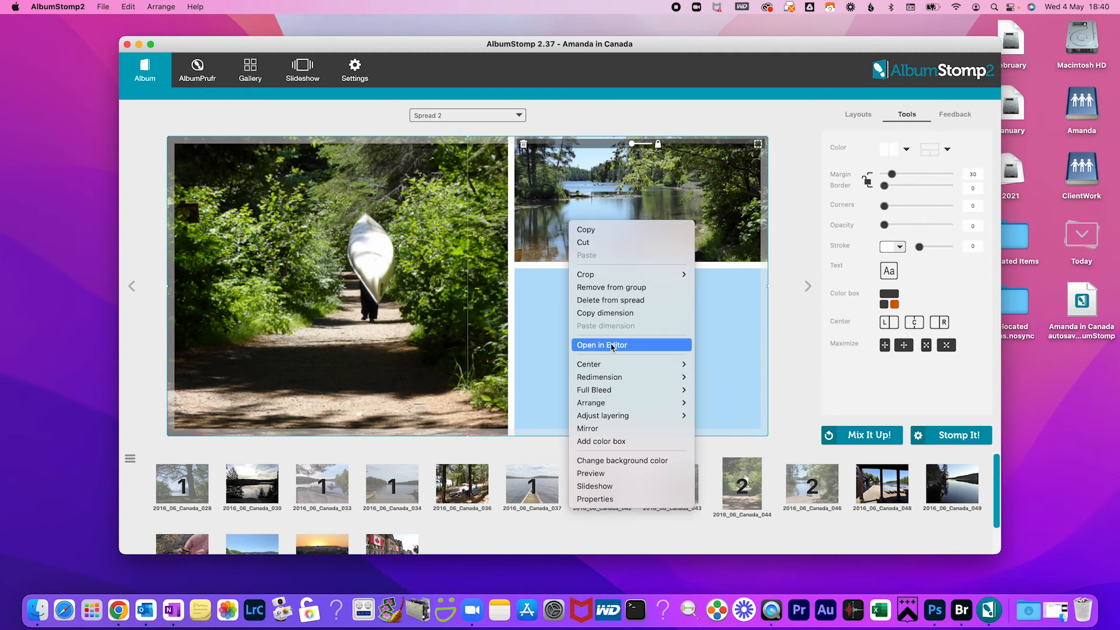
left_click(602, 345)
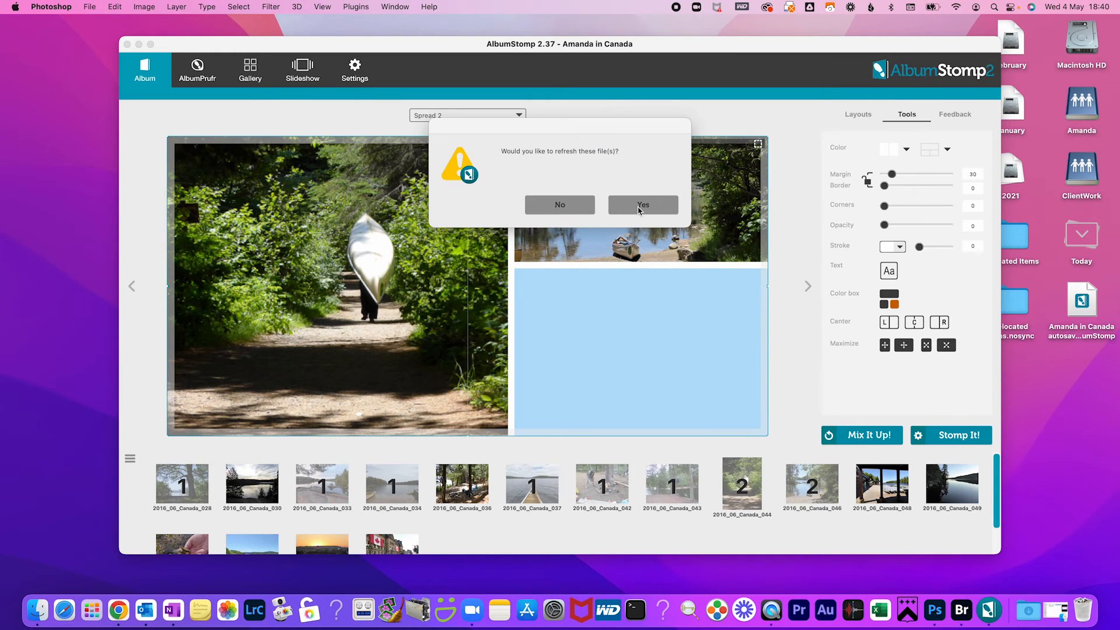
left_click(642, 204)
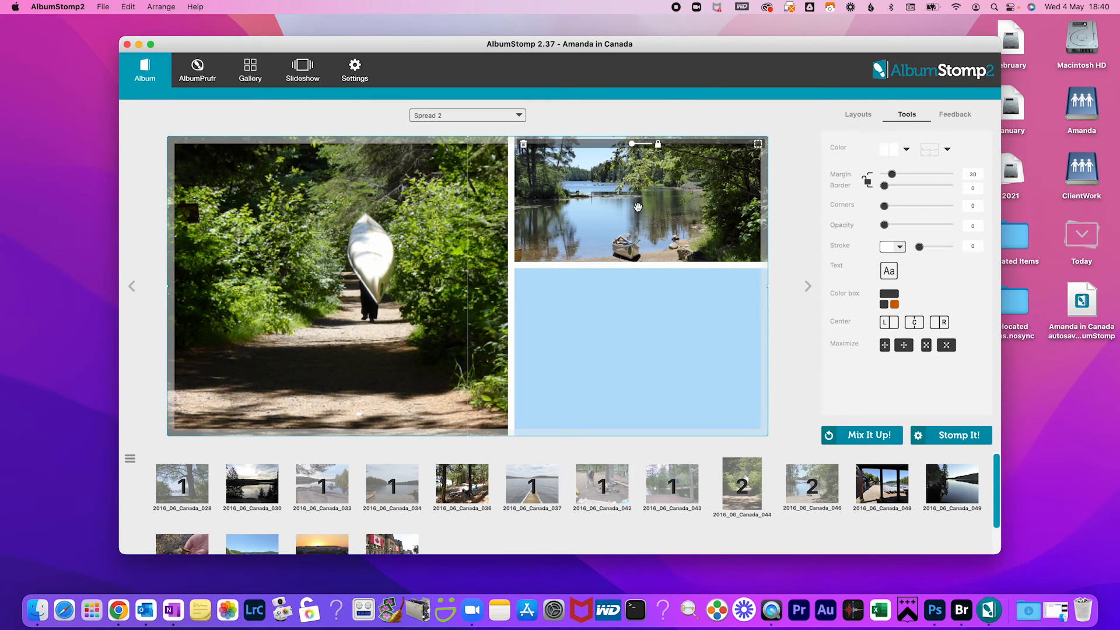